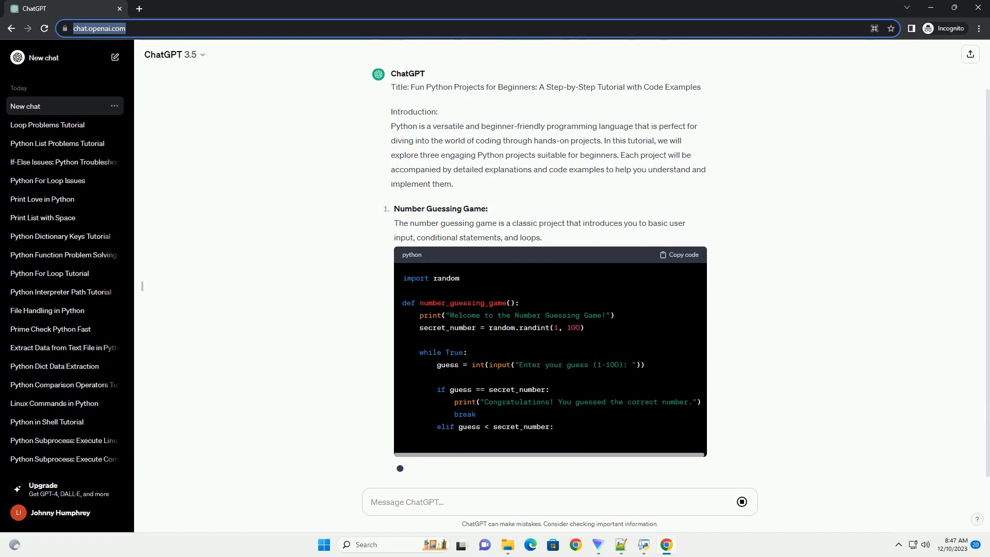
{"action": "scroll", "scroll_direction": "down", "scroll_amount": 3}
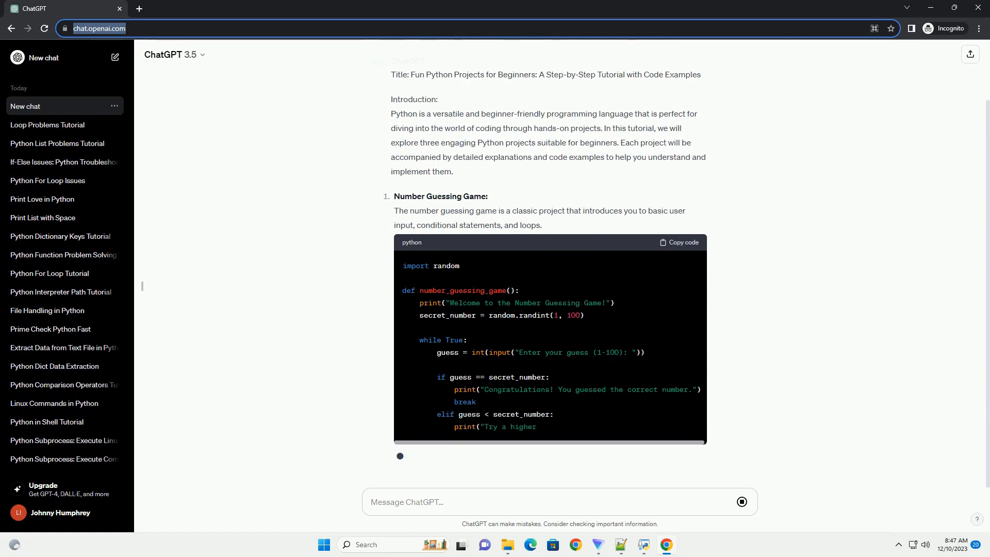
{"action": "scroll", "scroll_direction": "down", "scroll_amount": 3}
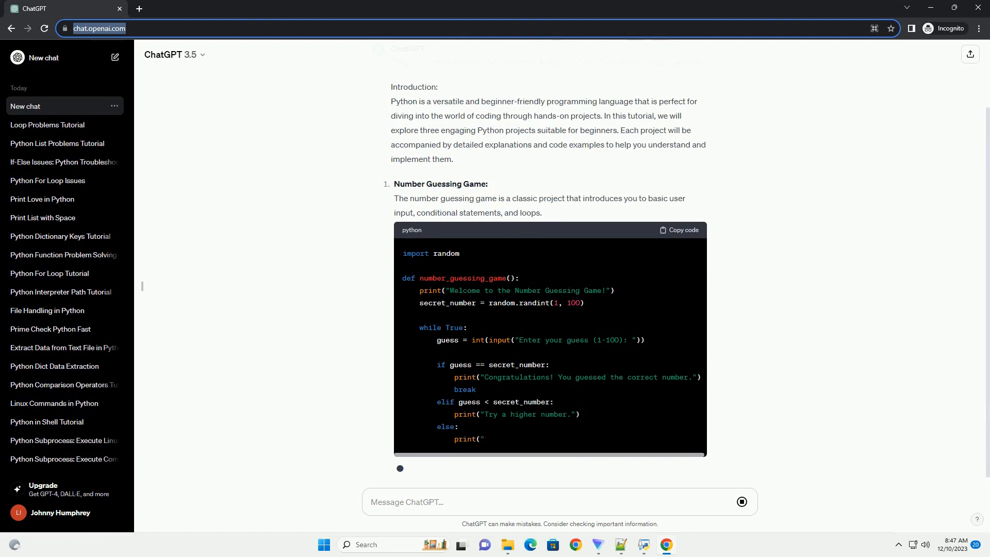
{"action": "scroll", "scroll_direction": "down", "scroll_amount": 3}
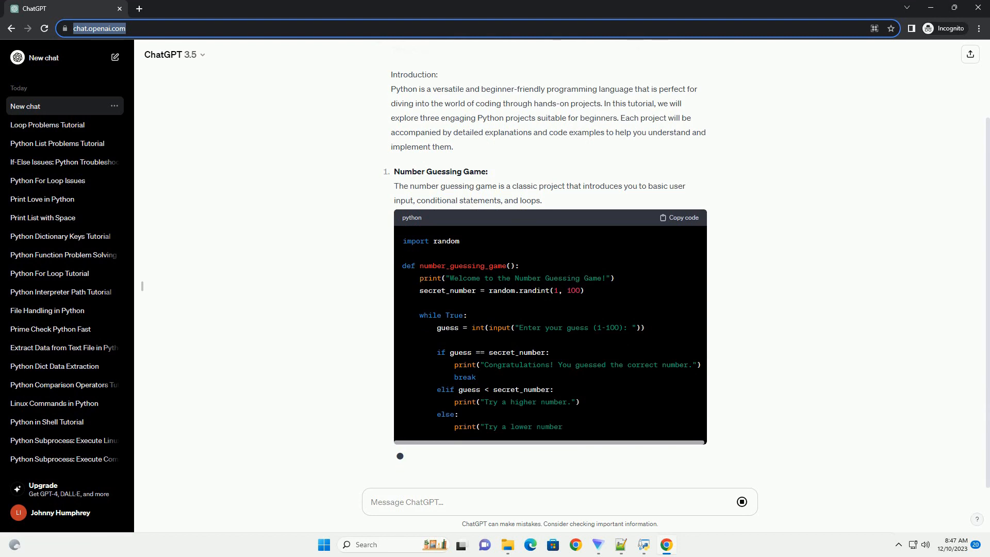
{"action": "scroll", "scroll_direction": "down", "scroll_amount": 3}
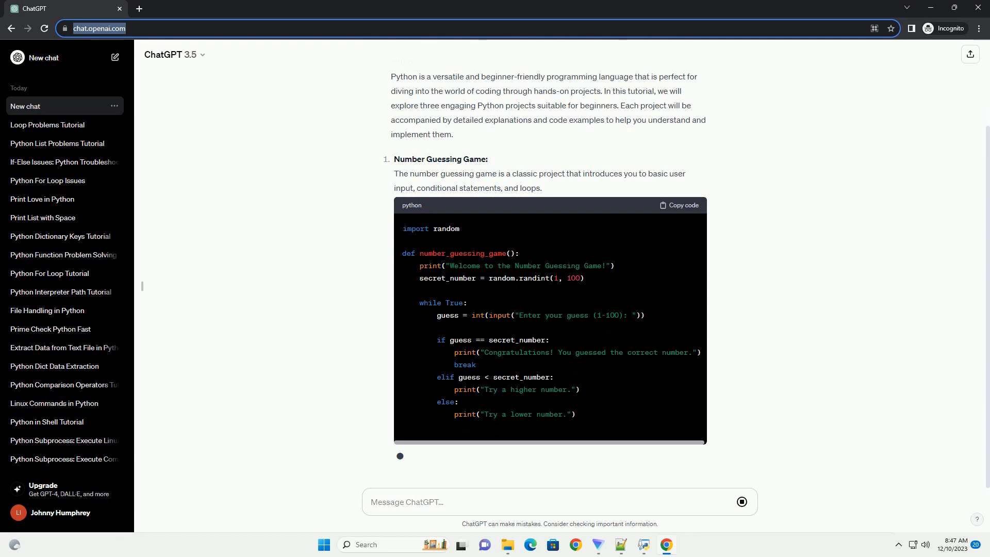